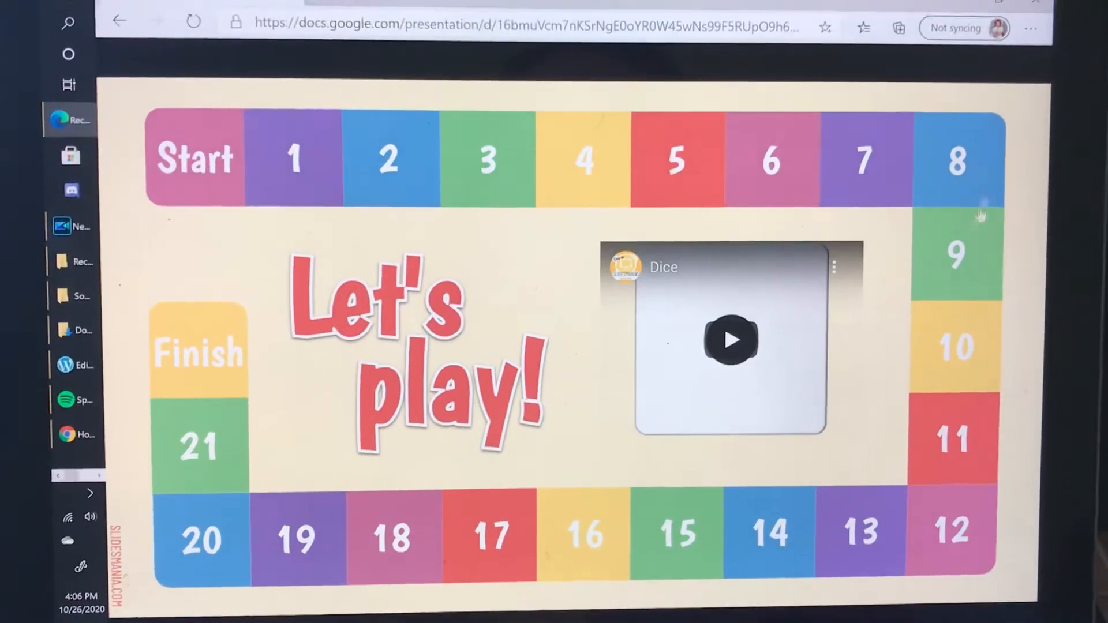
- Roll a two with the dice video, view Activity 2's church card, return to the board and roll again
left_click(729, 340)
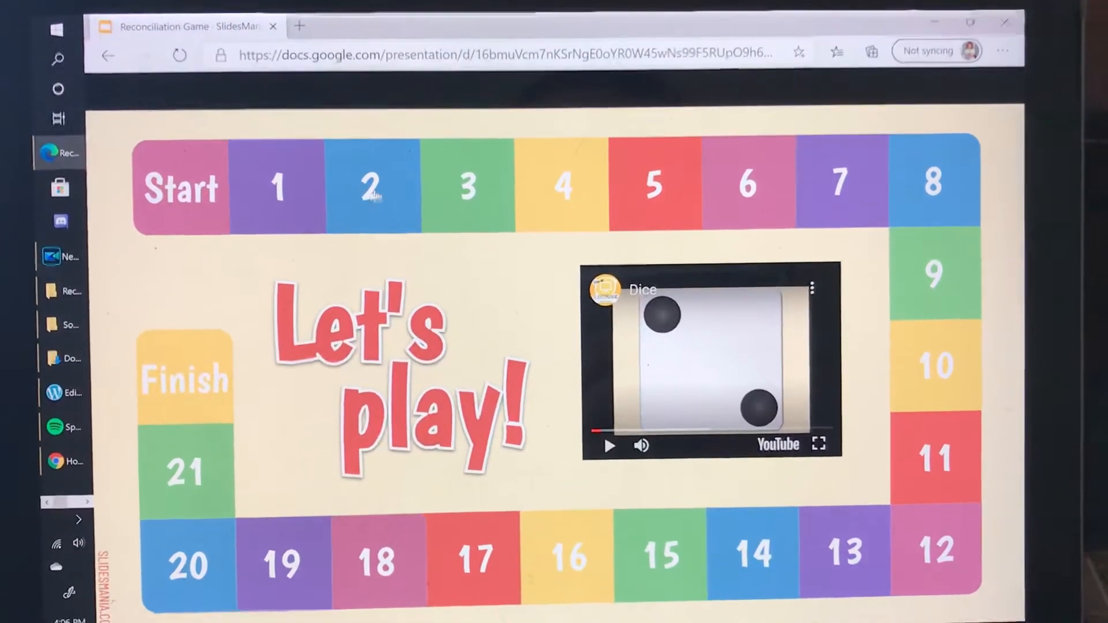
left_click(372, 185)
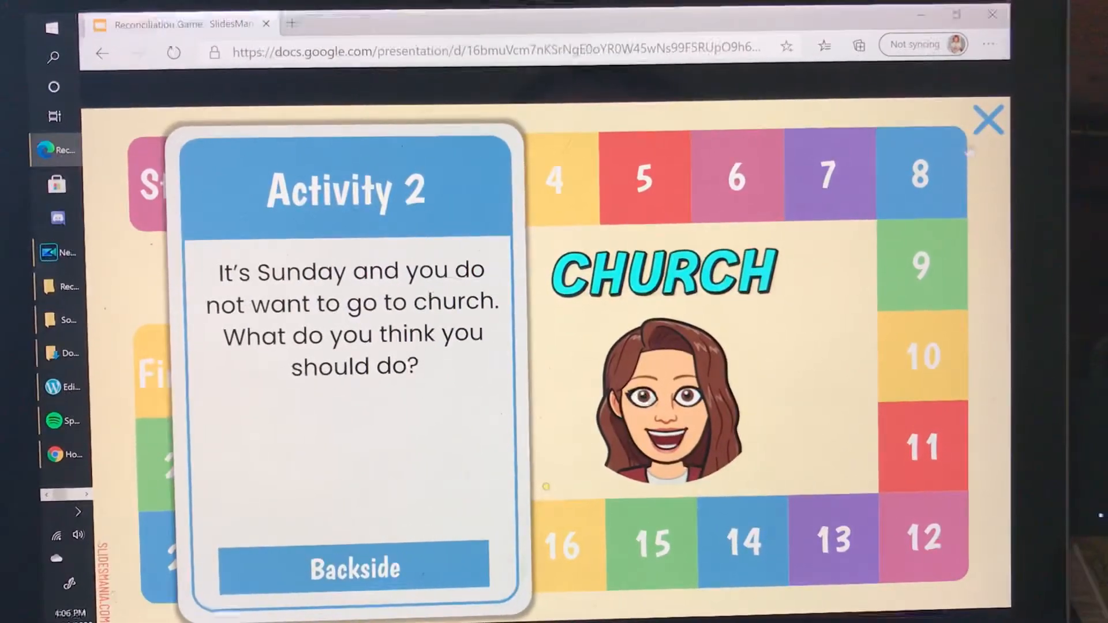
left_click(988, 119)
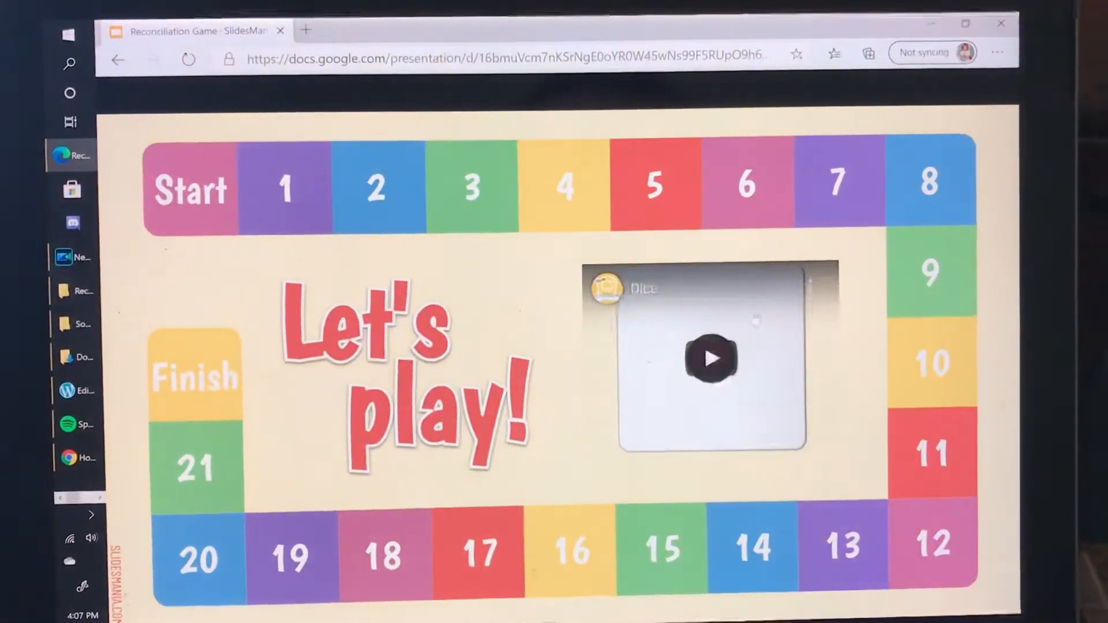
left_click(712, 359)
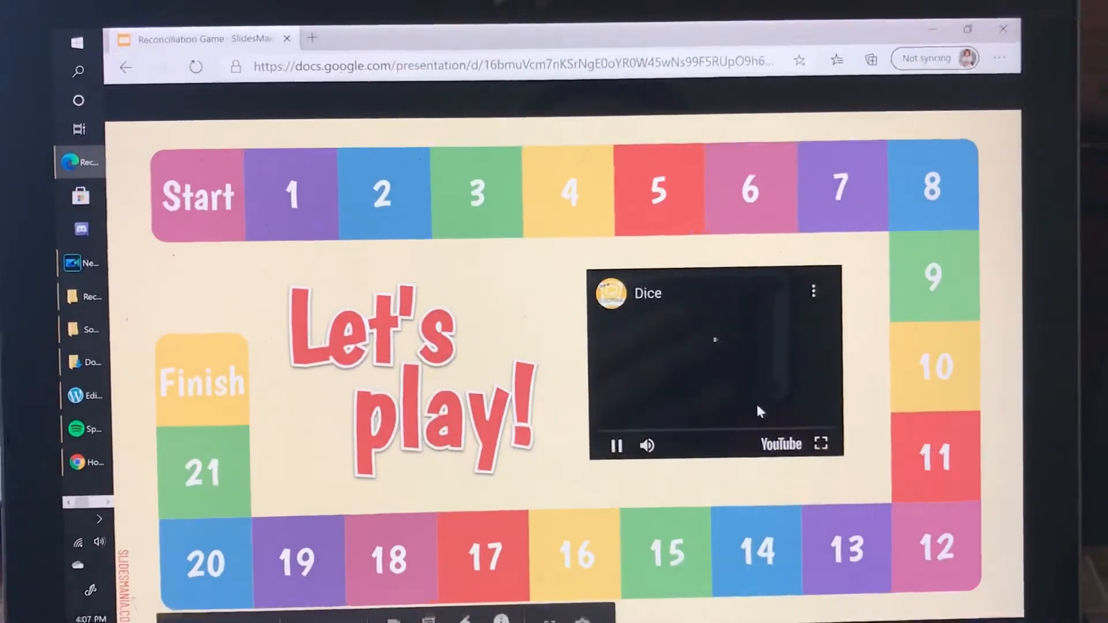